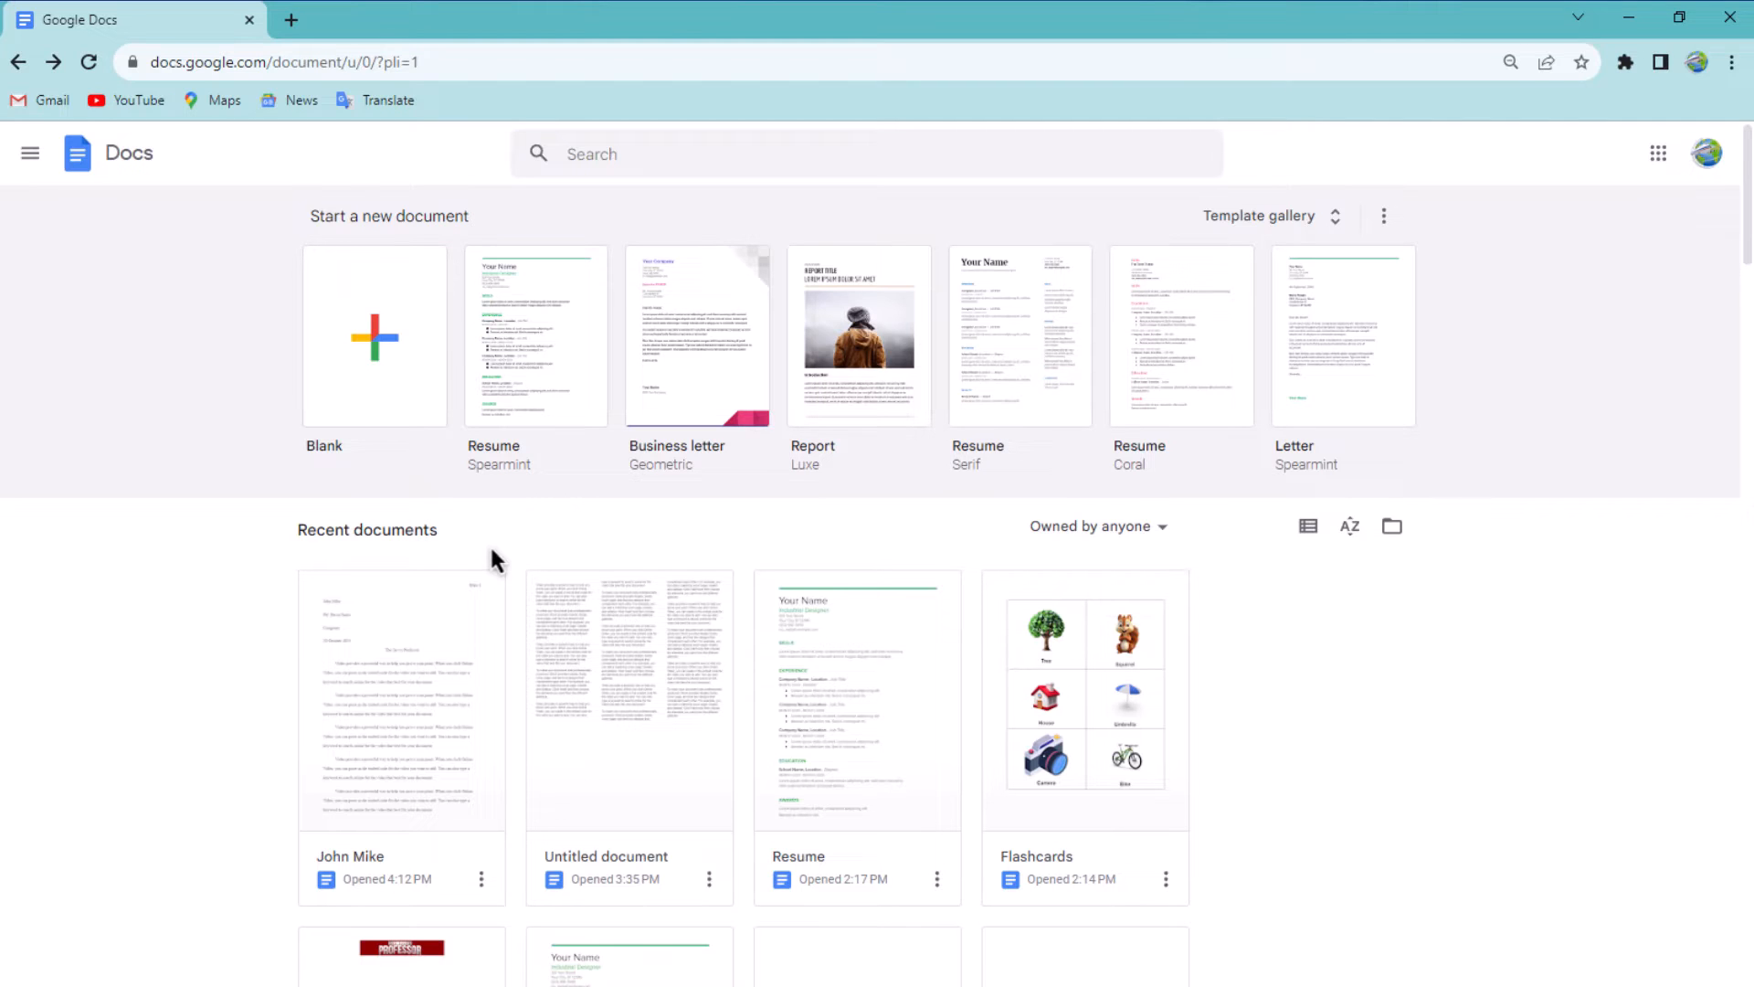
{"action": "mouse_move", "coordinate": [468, 674]}
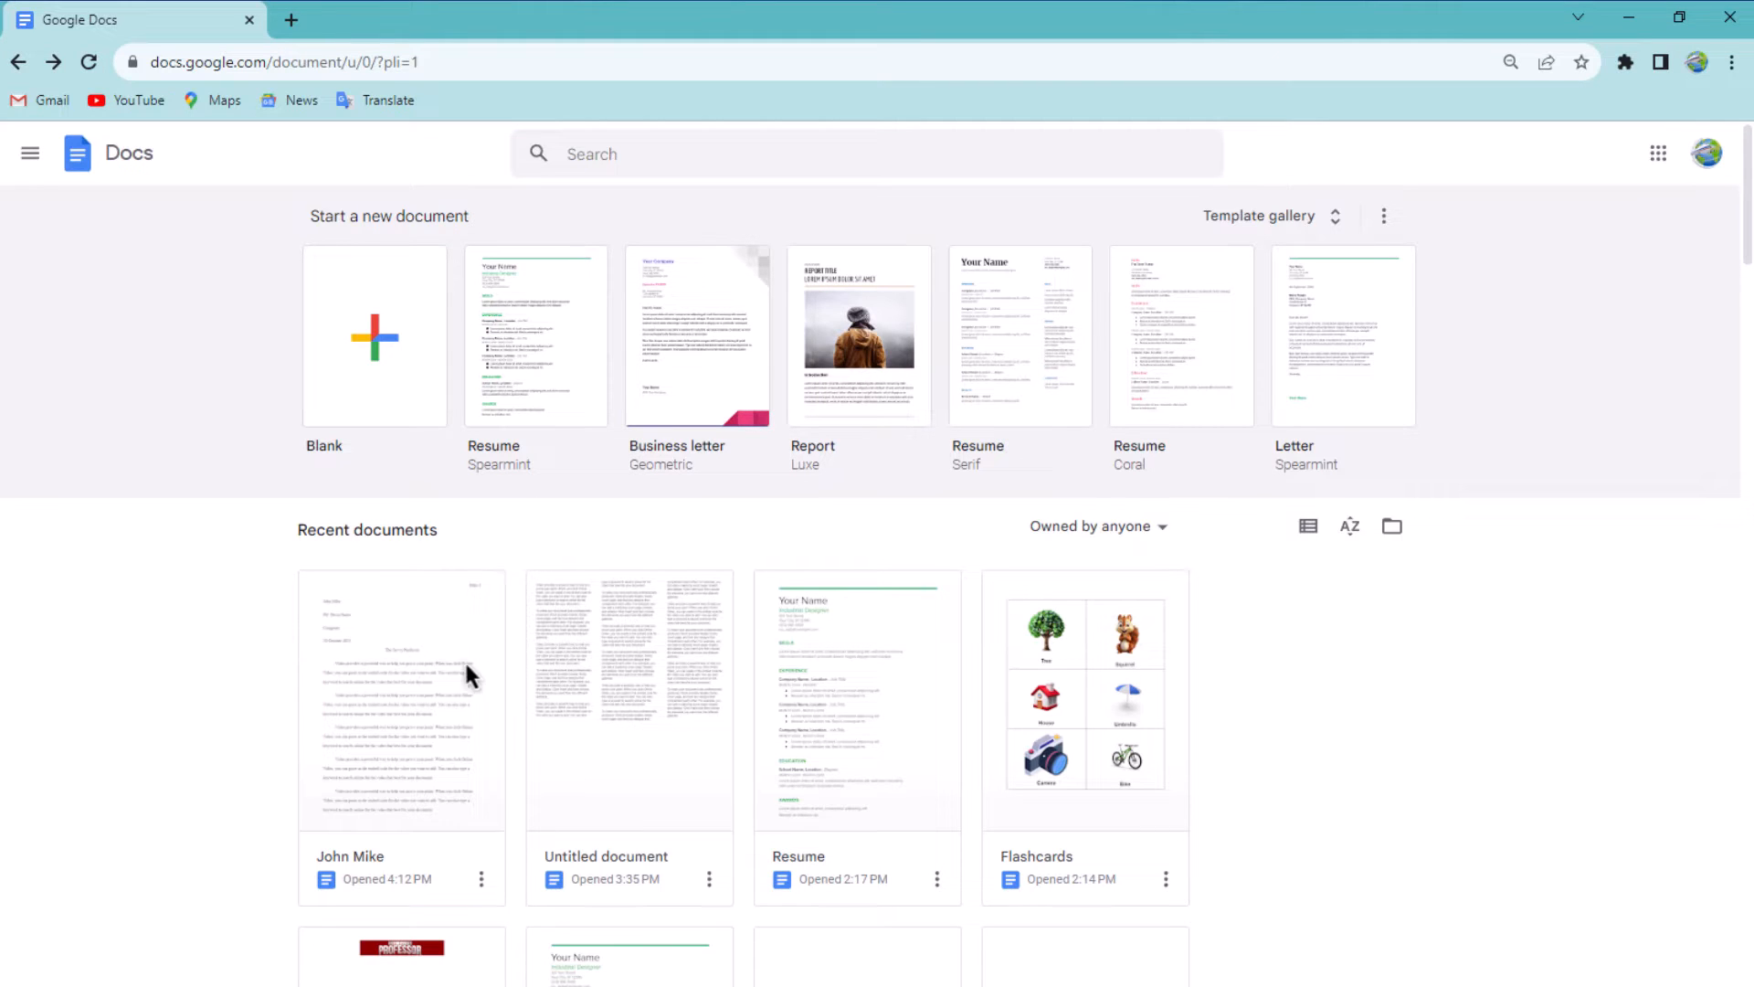
Open the John Mike document from Google Docs' recent documents
{"action": "double_click", "coordinate": [400, 700]}
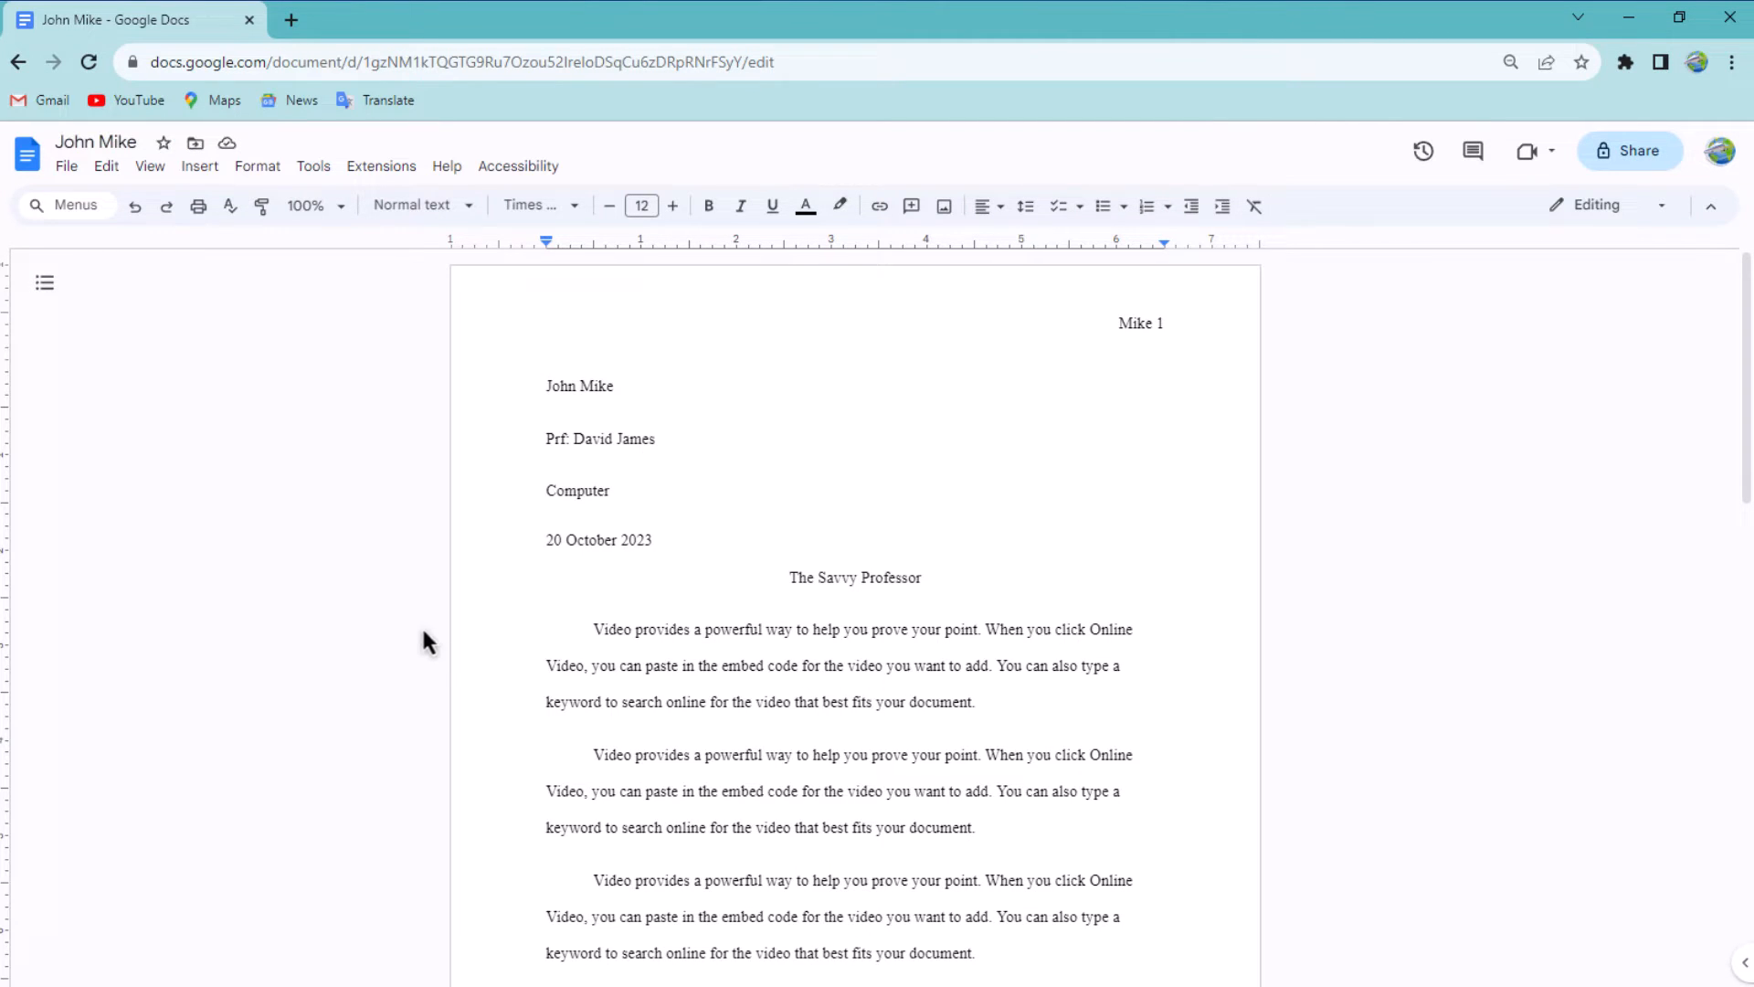
Download the John Mike document as a Microsoft Word (.docx) file
{"action": "left_click", "coordinate": [66, 166]}
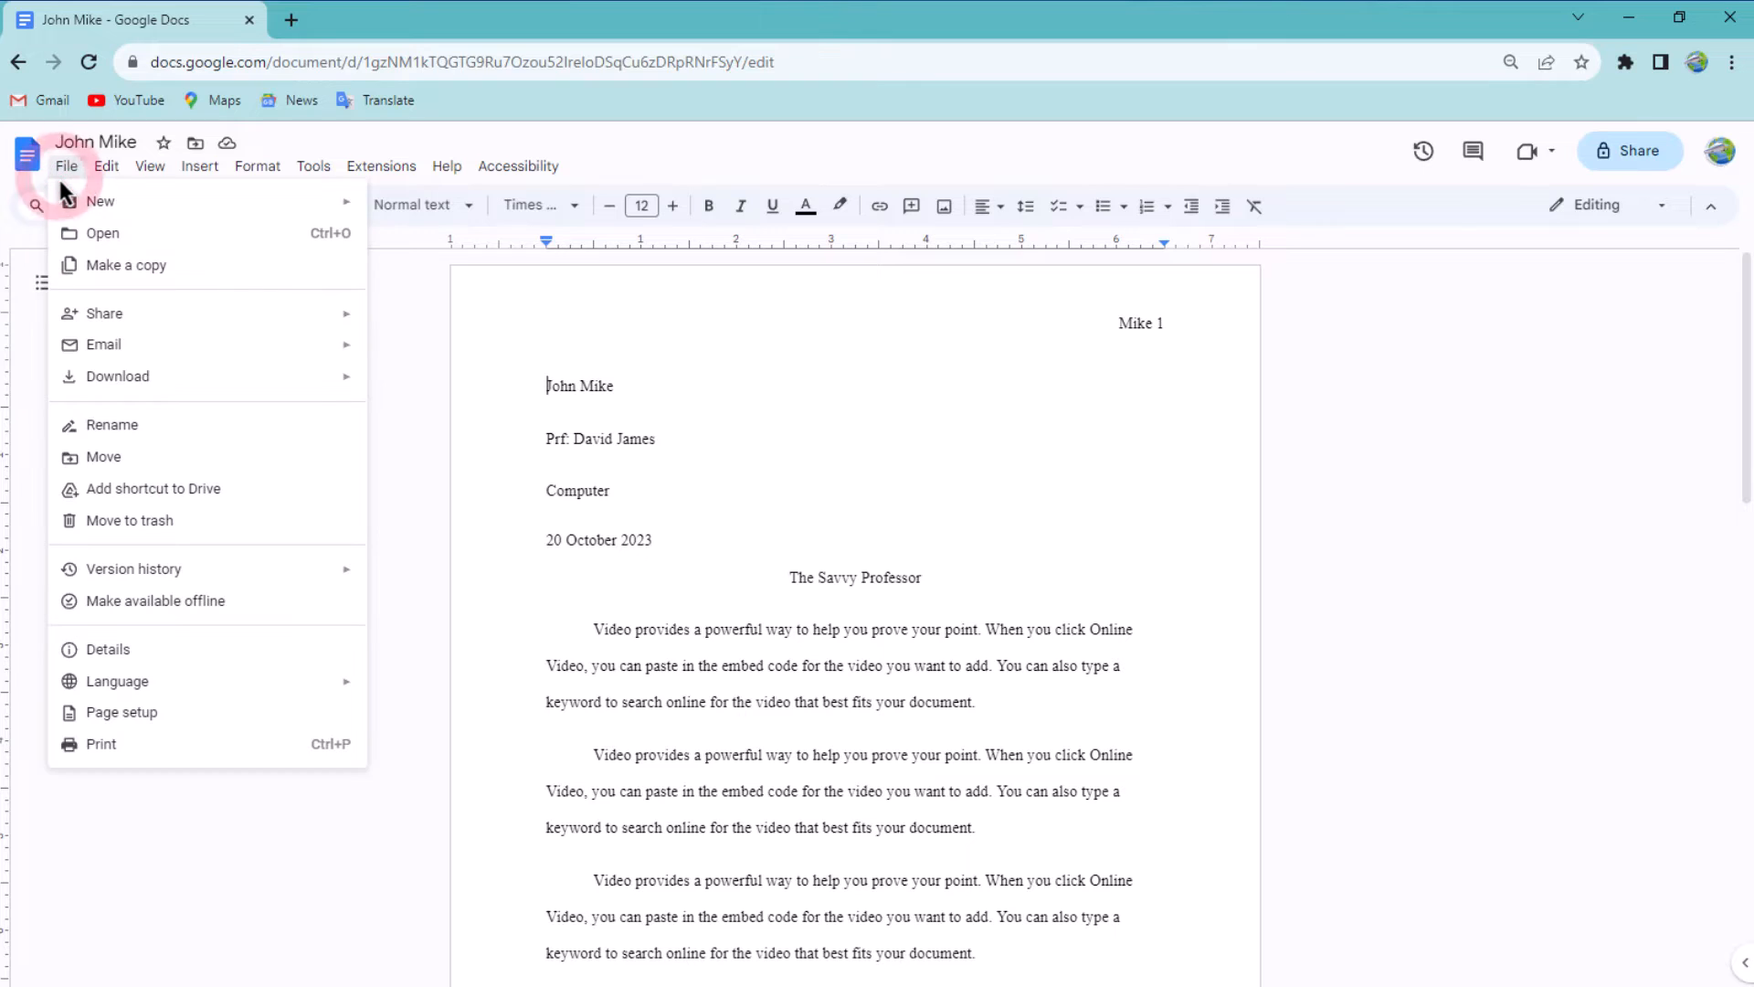
{"action": "left_click", "coordinate": [117, 377]}
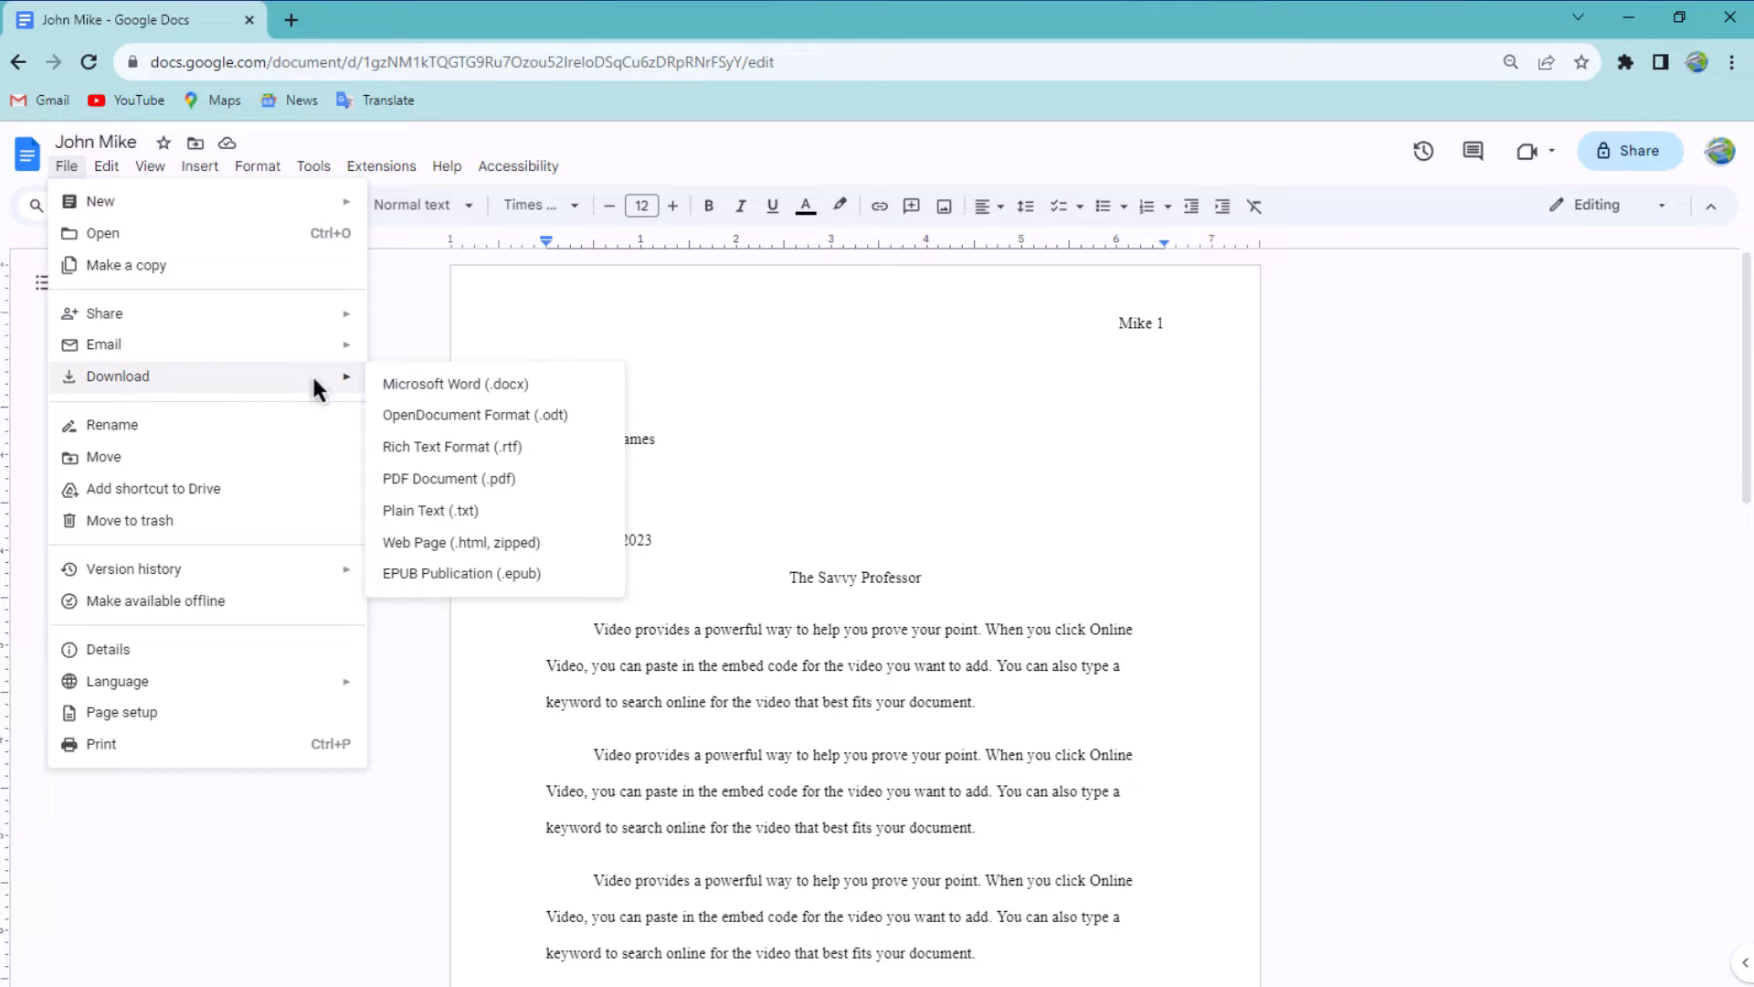
{"action": "mouse_move", "coordinate": [455, 383]}
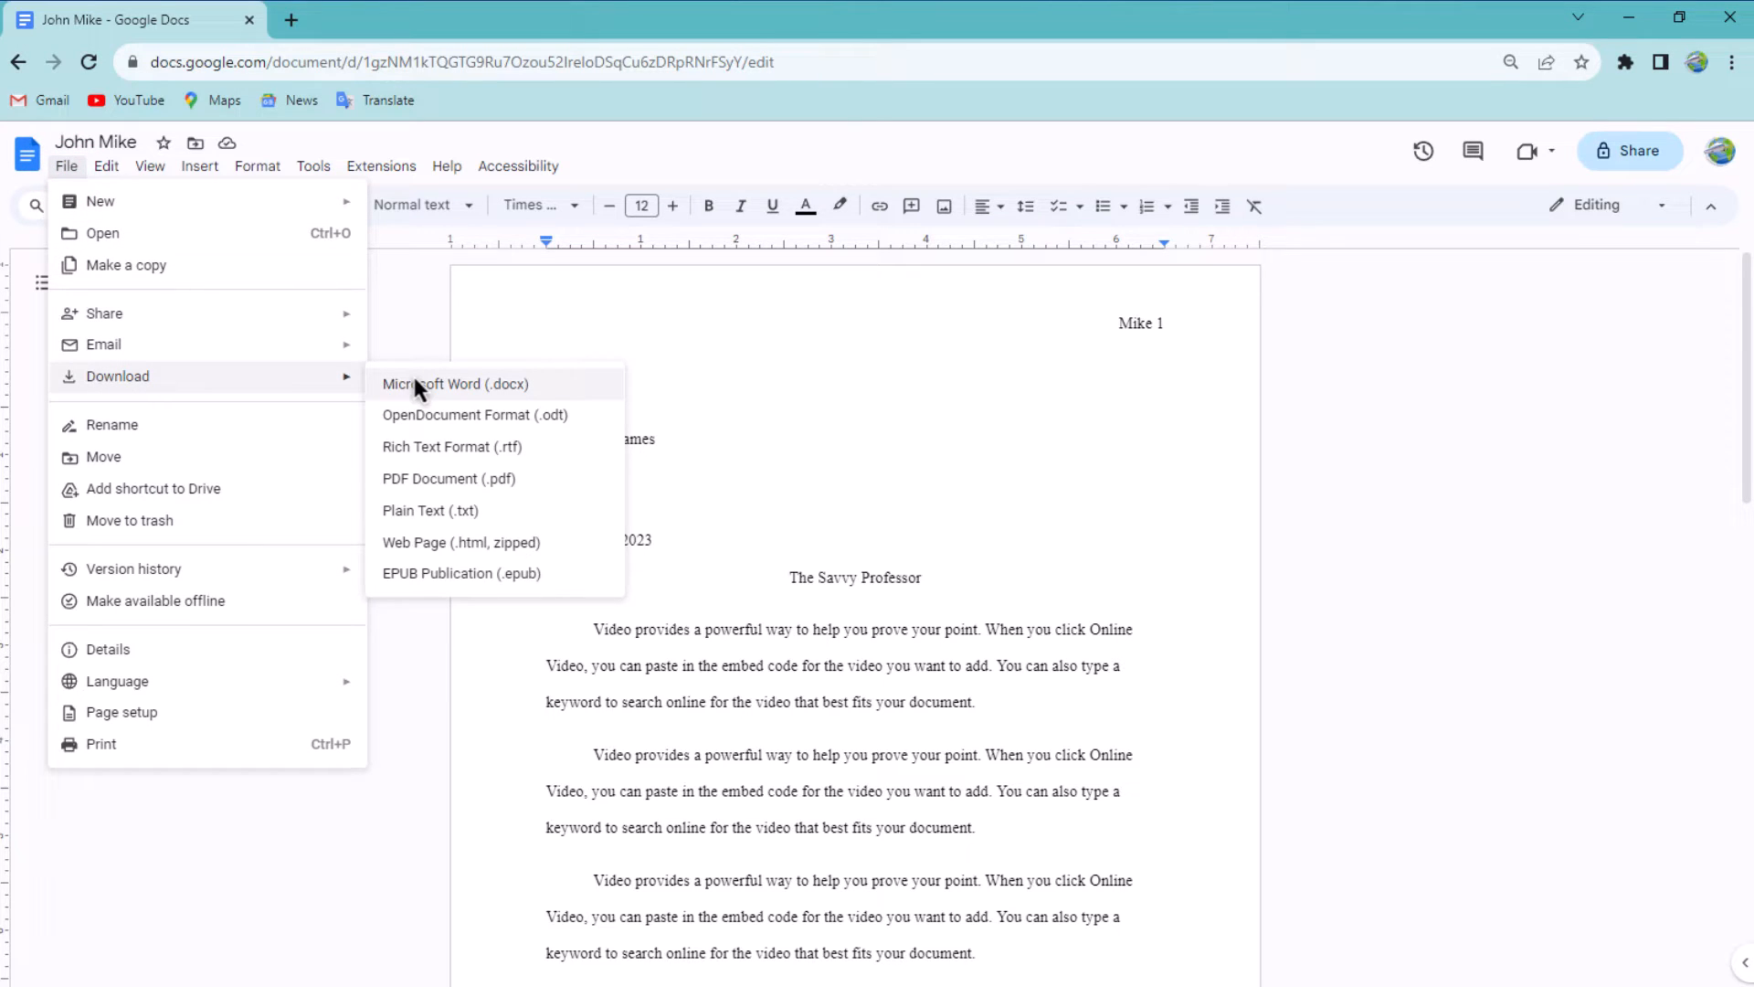
{"action": "left_click", "coordinate": [454, 384]}
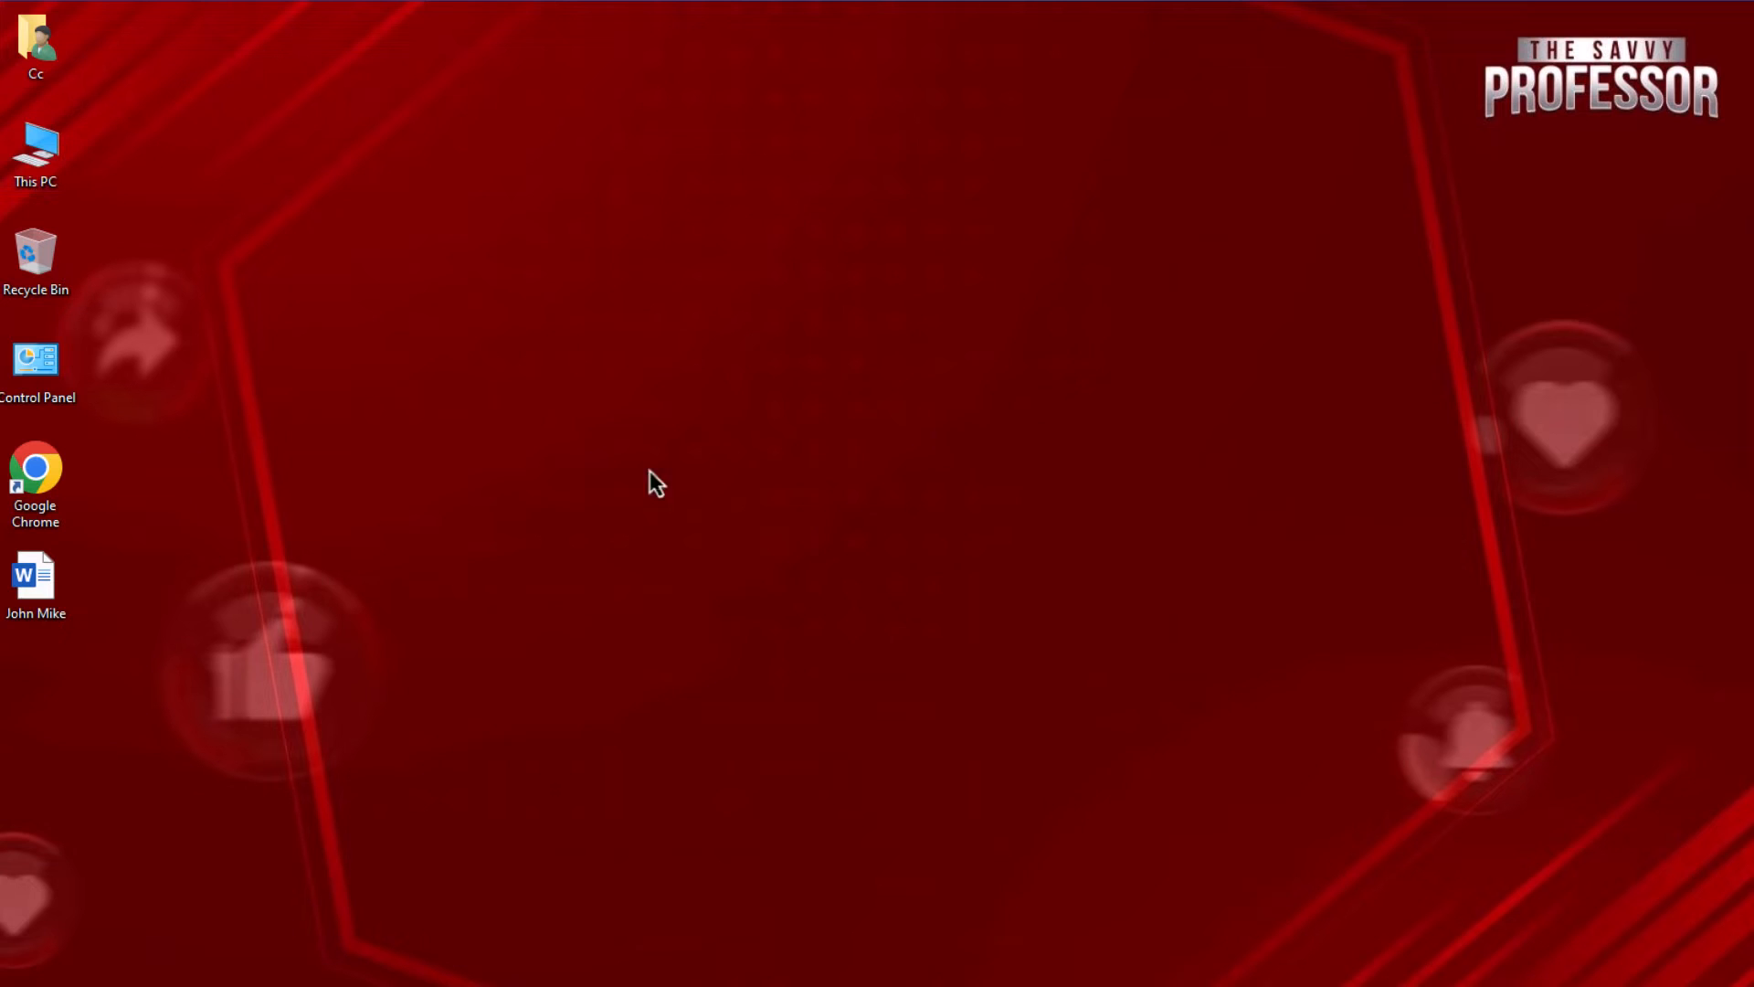
Open the downloaded John Mike file in Word and show its Protect Document options
{"action": "double_click", "coordinate": [34, 574]}
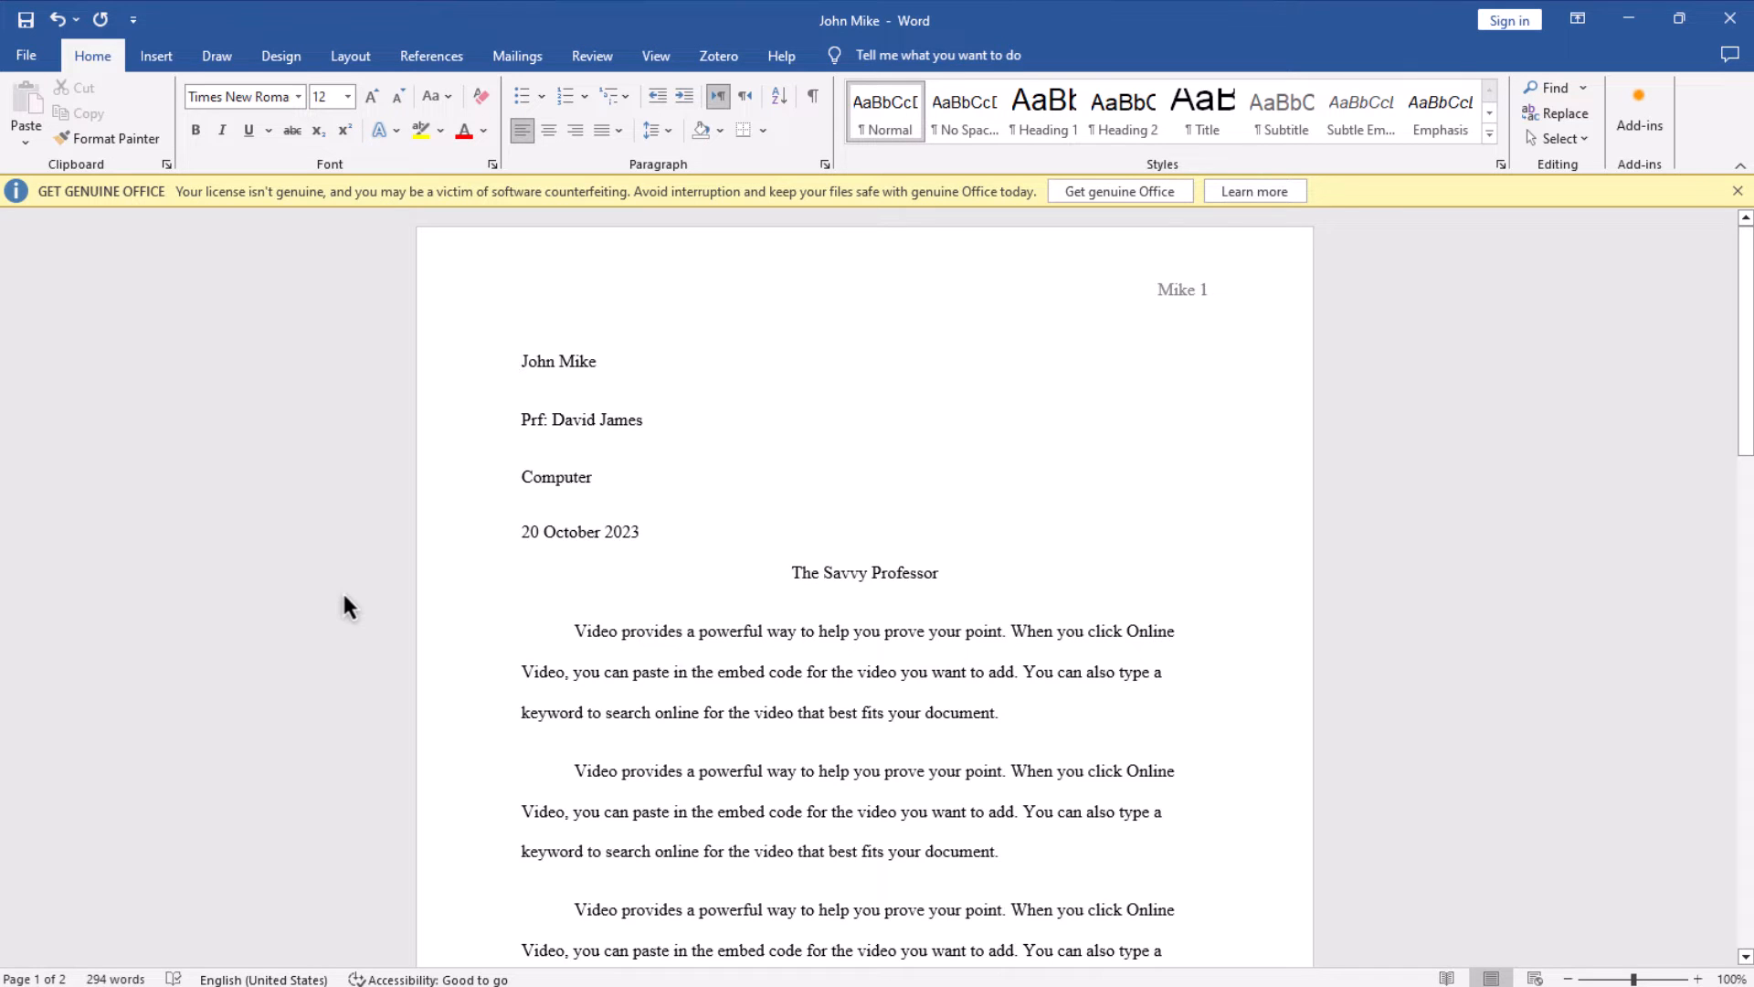
{"action": "left_click", "coordinate": [24, 53]}
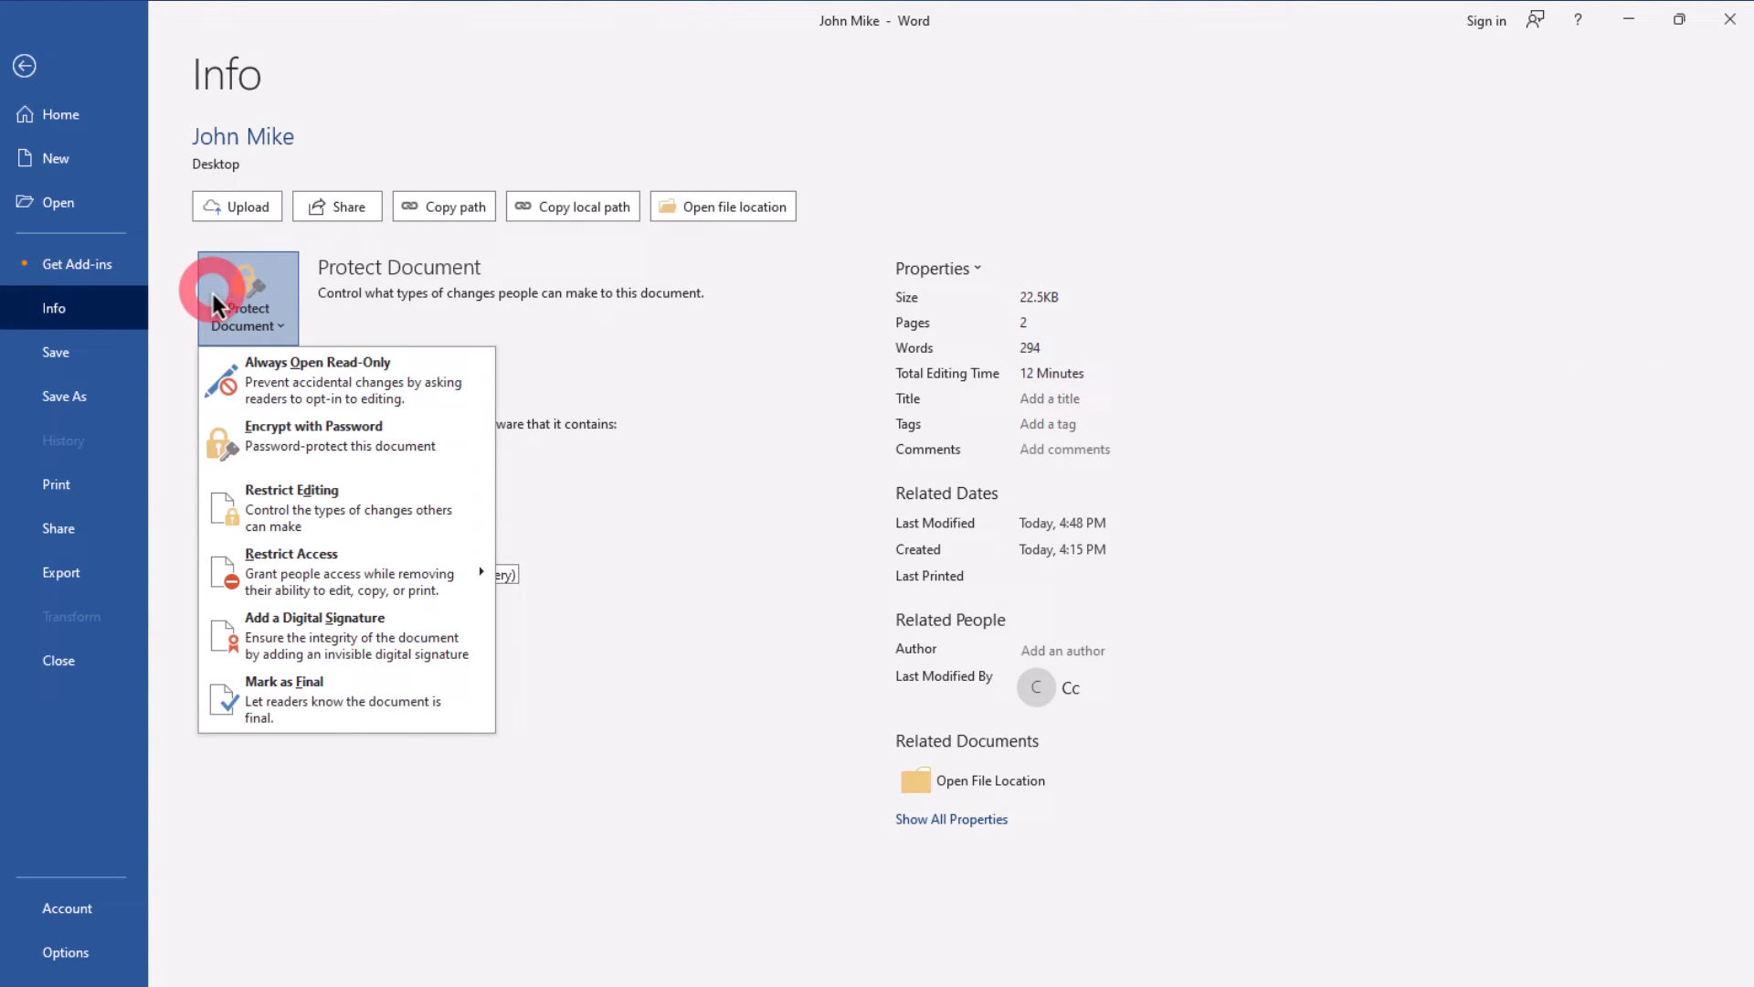
Encrypt John Mike with a password, entering and re-entering it to confirm
{"action": "left_click", "coordinate": [315, 435]}
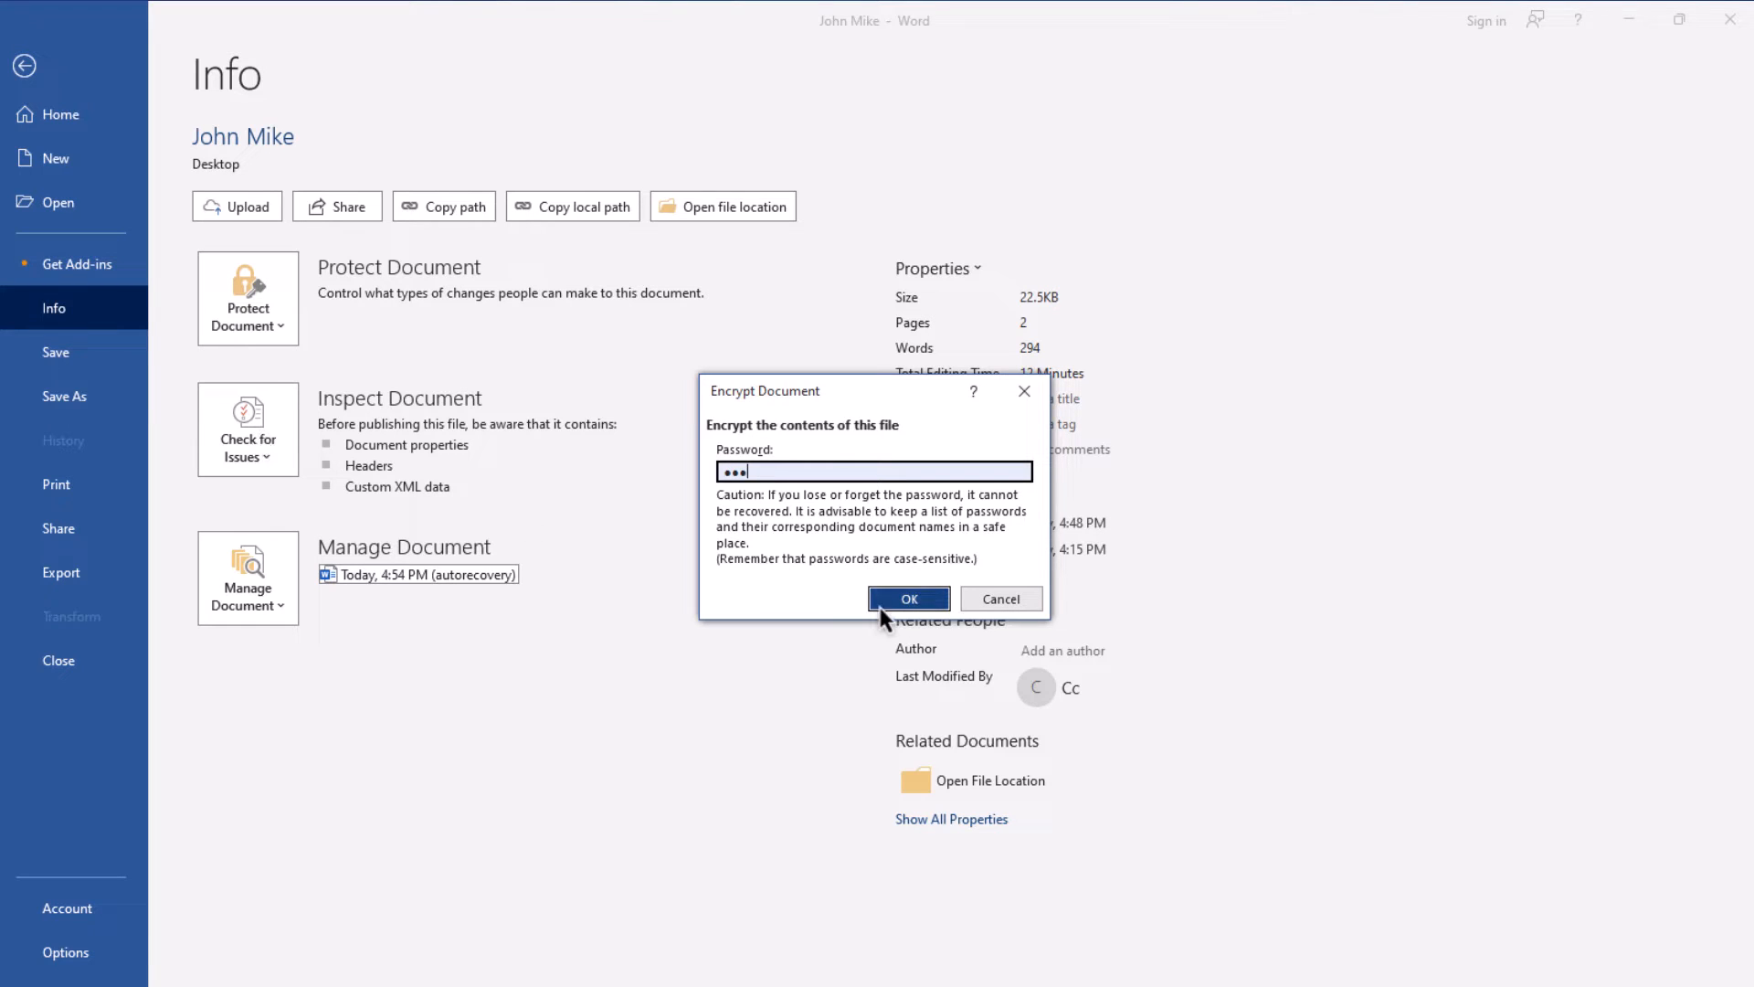
{"action": "left_click", "coordinate": [908, 597]}
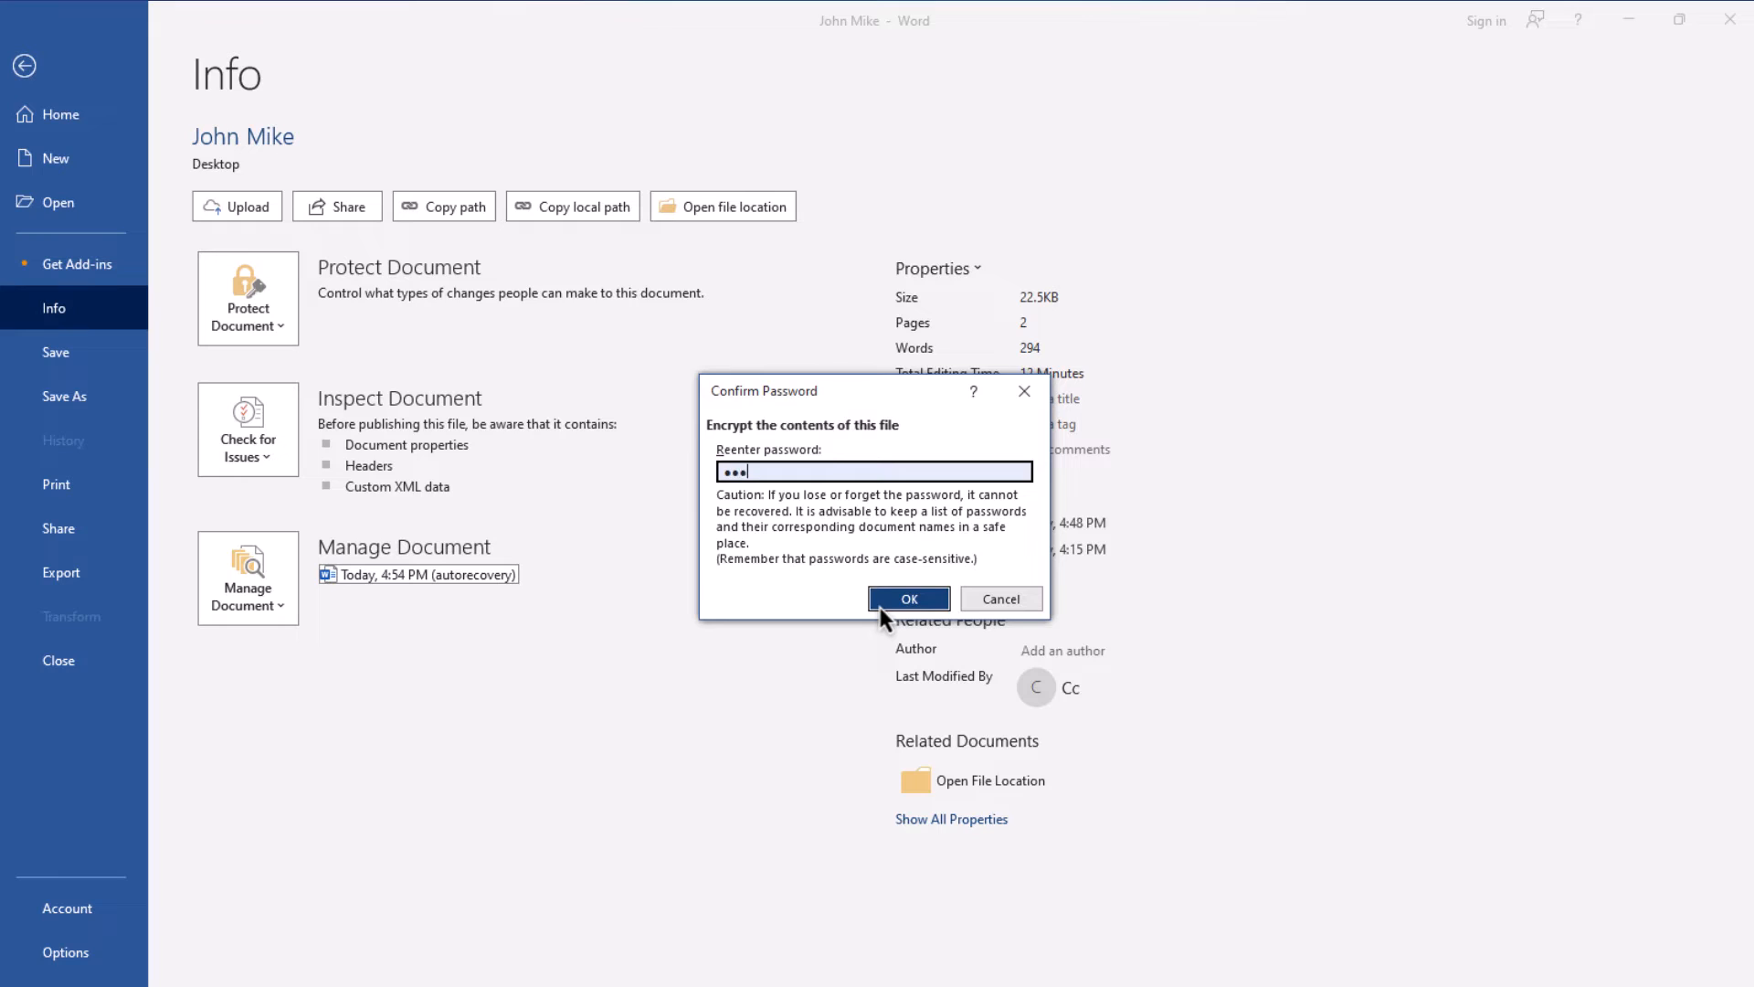
{"action": "left_click", "coordinate": [908, 597]}
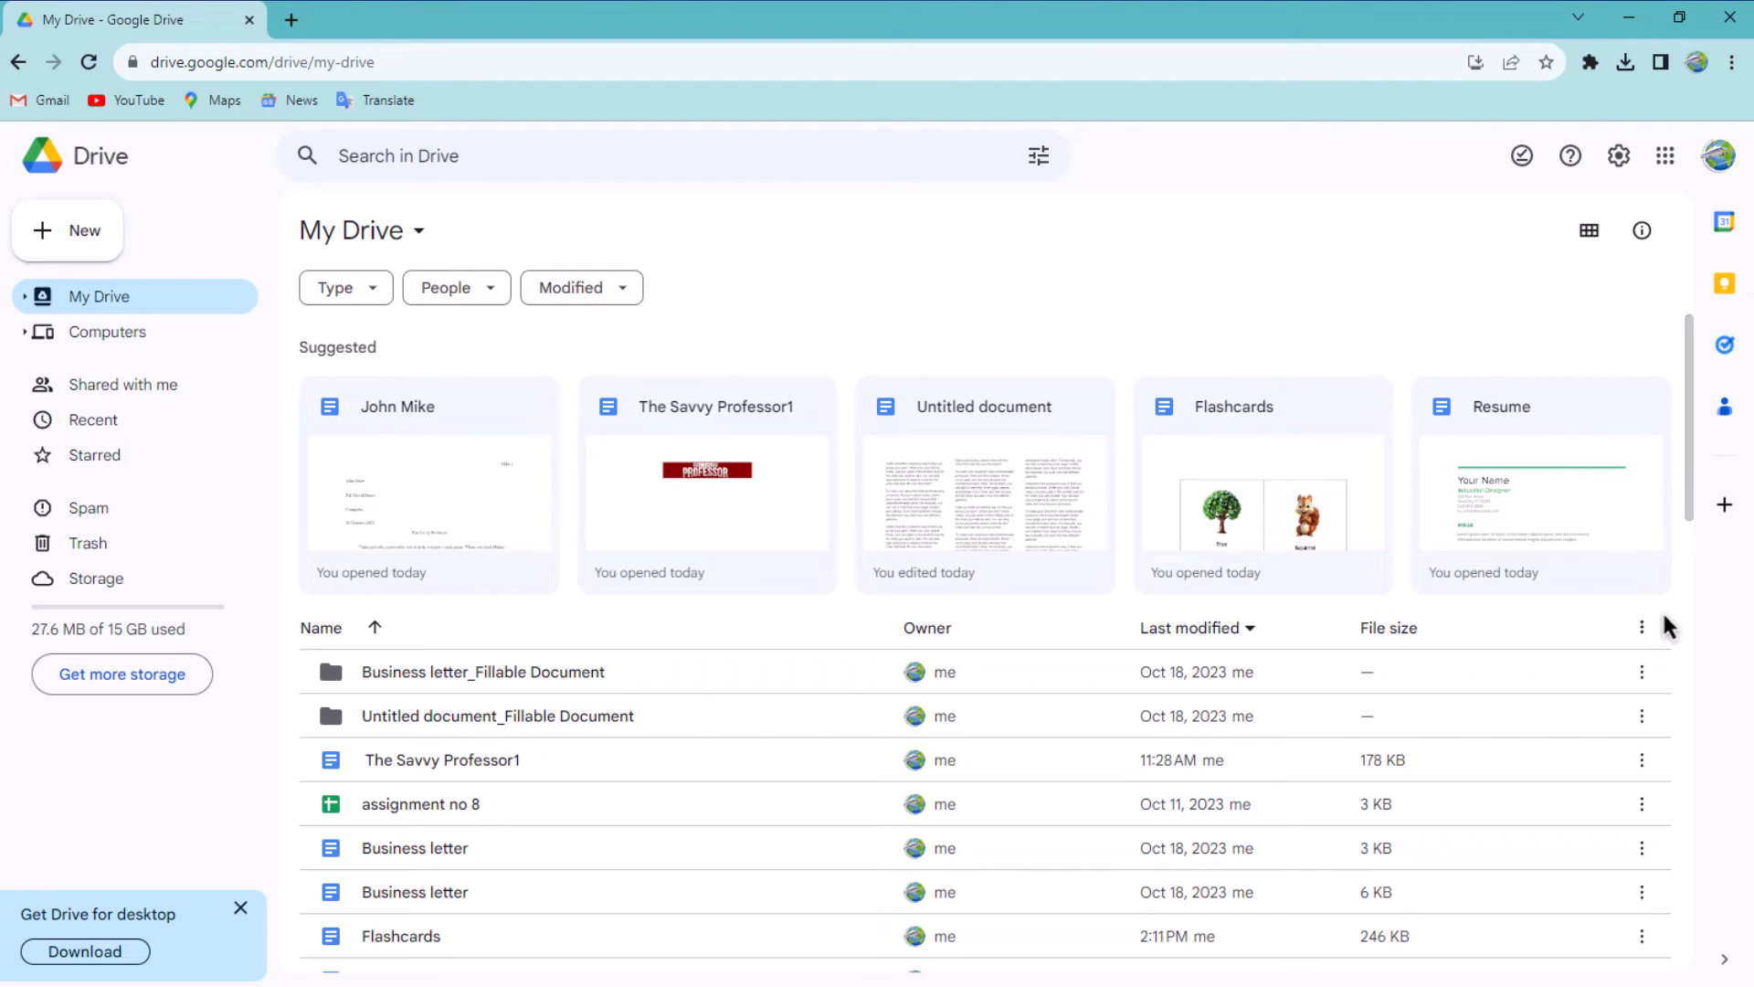
Upload the password-protected John Mike.docx from the desktop to My Drive
{"action": "left_click", "coordinate": [68, 230]}
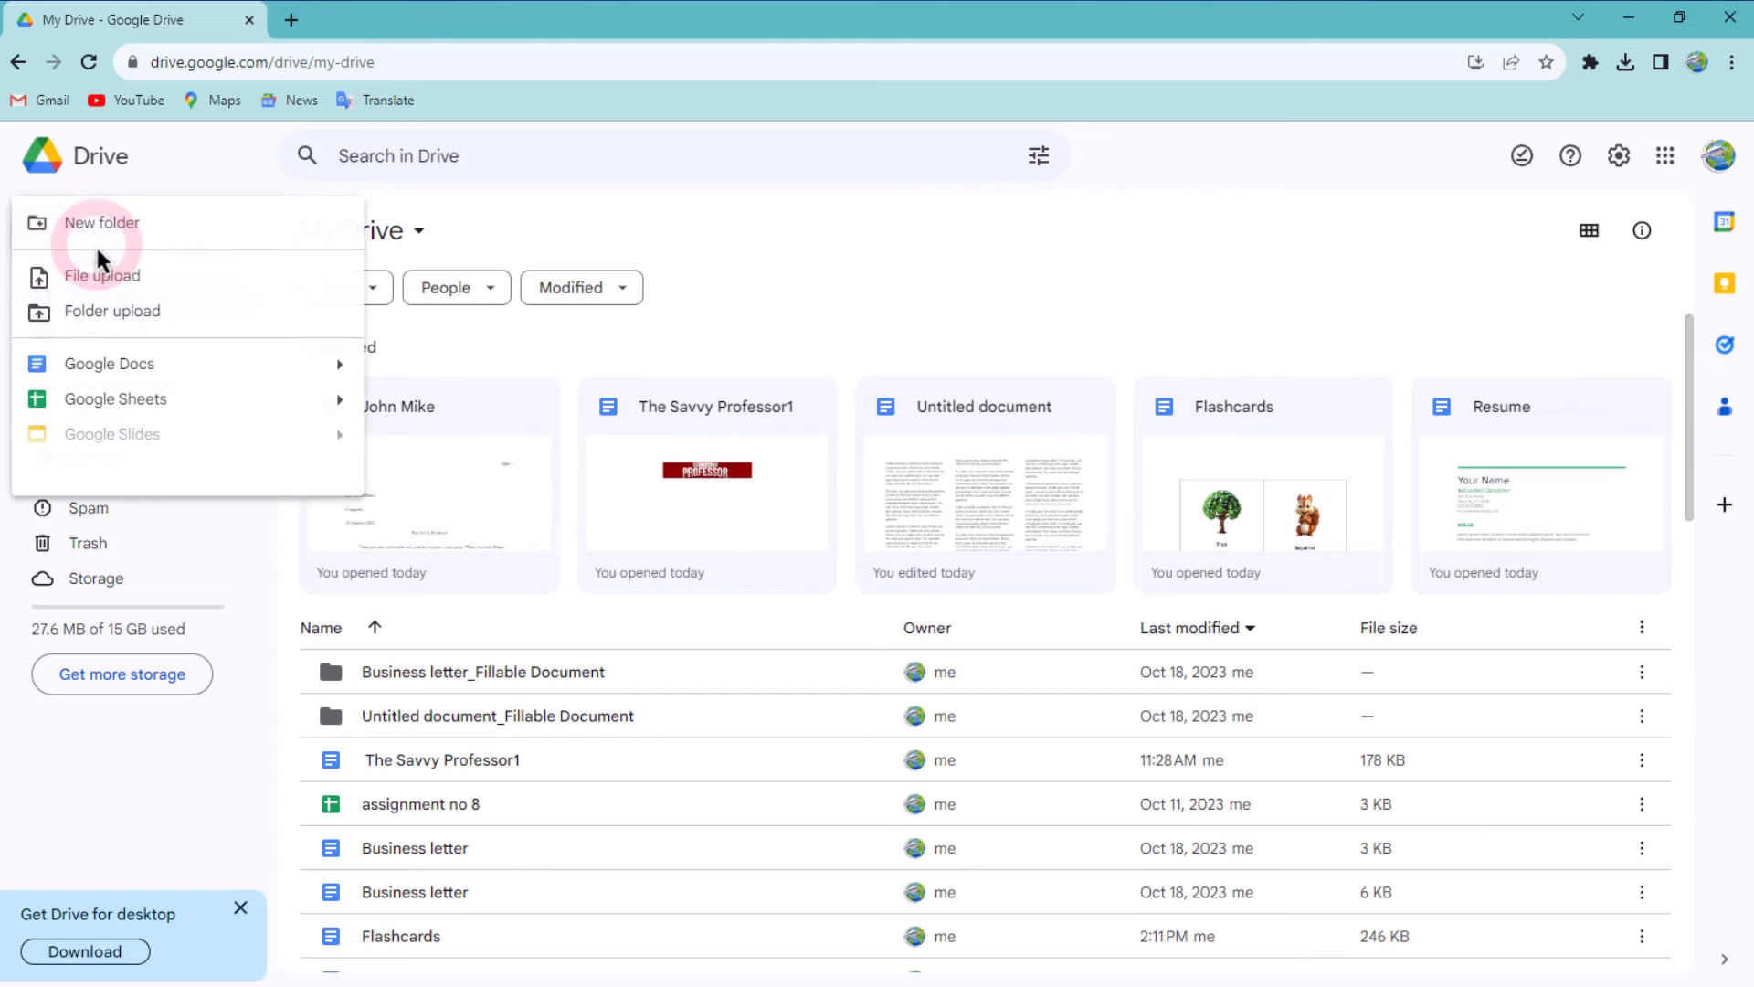
{"action": "left_click", "coordinate": [67, 230]}
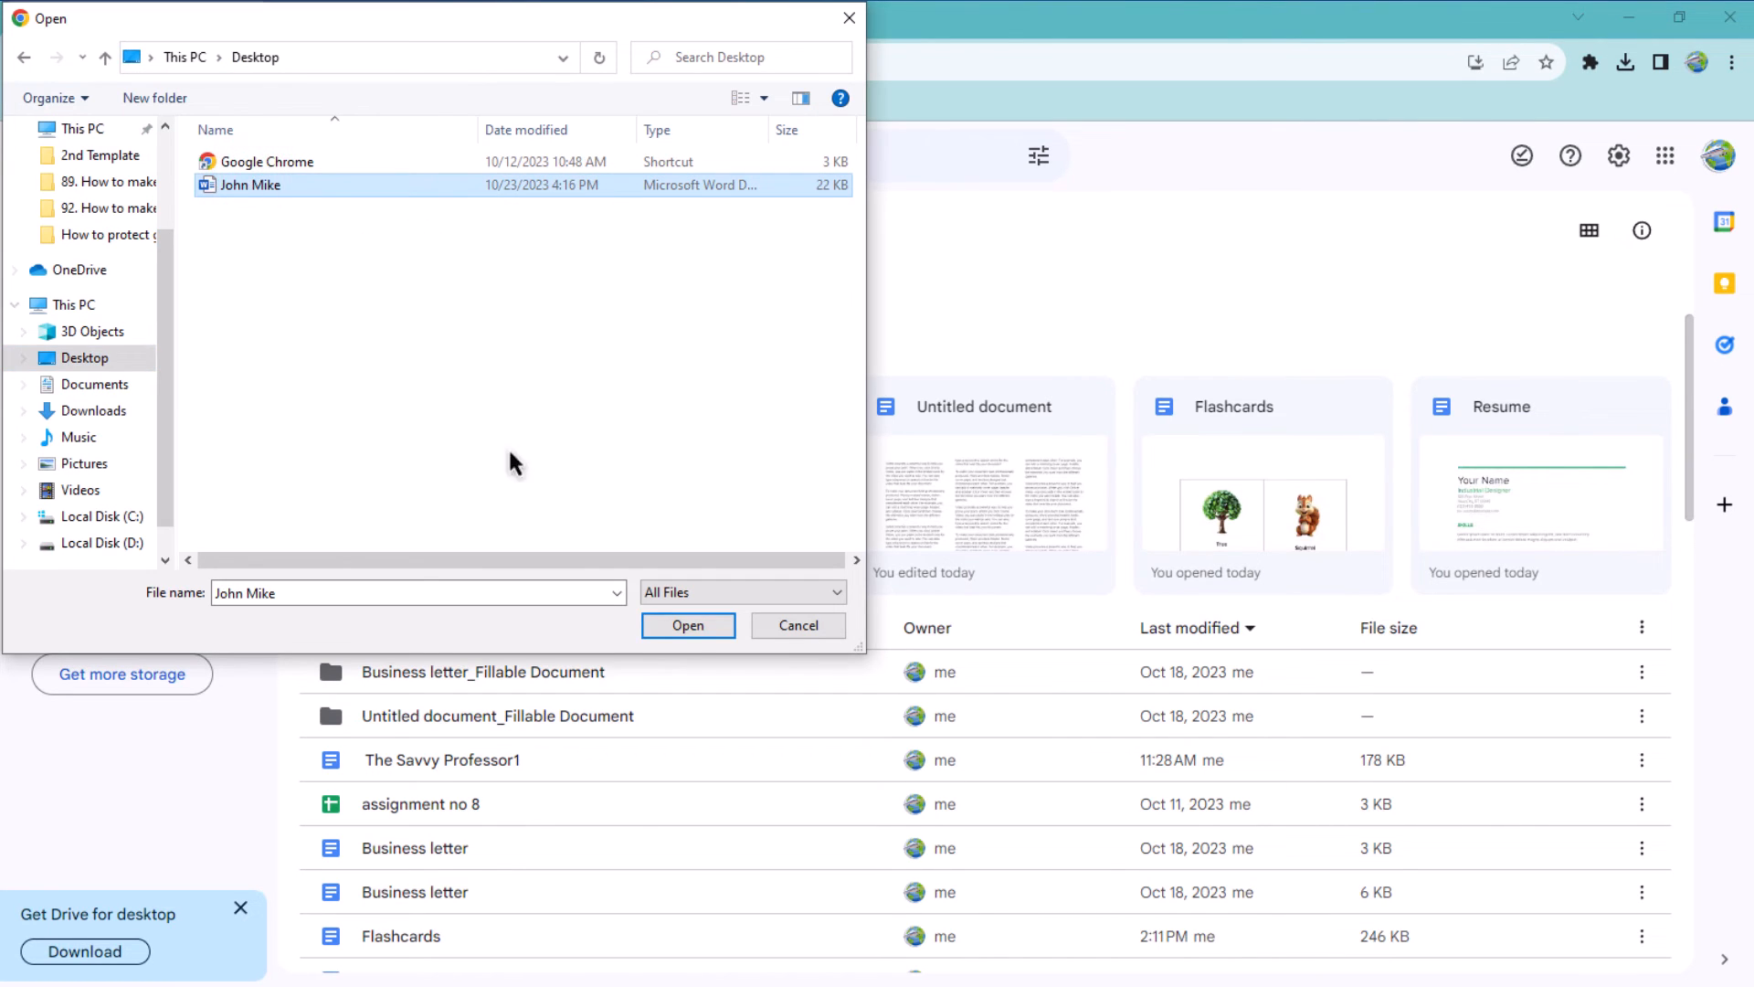
{"action": "left_click", "coordinate": [687, 625]}
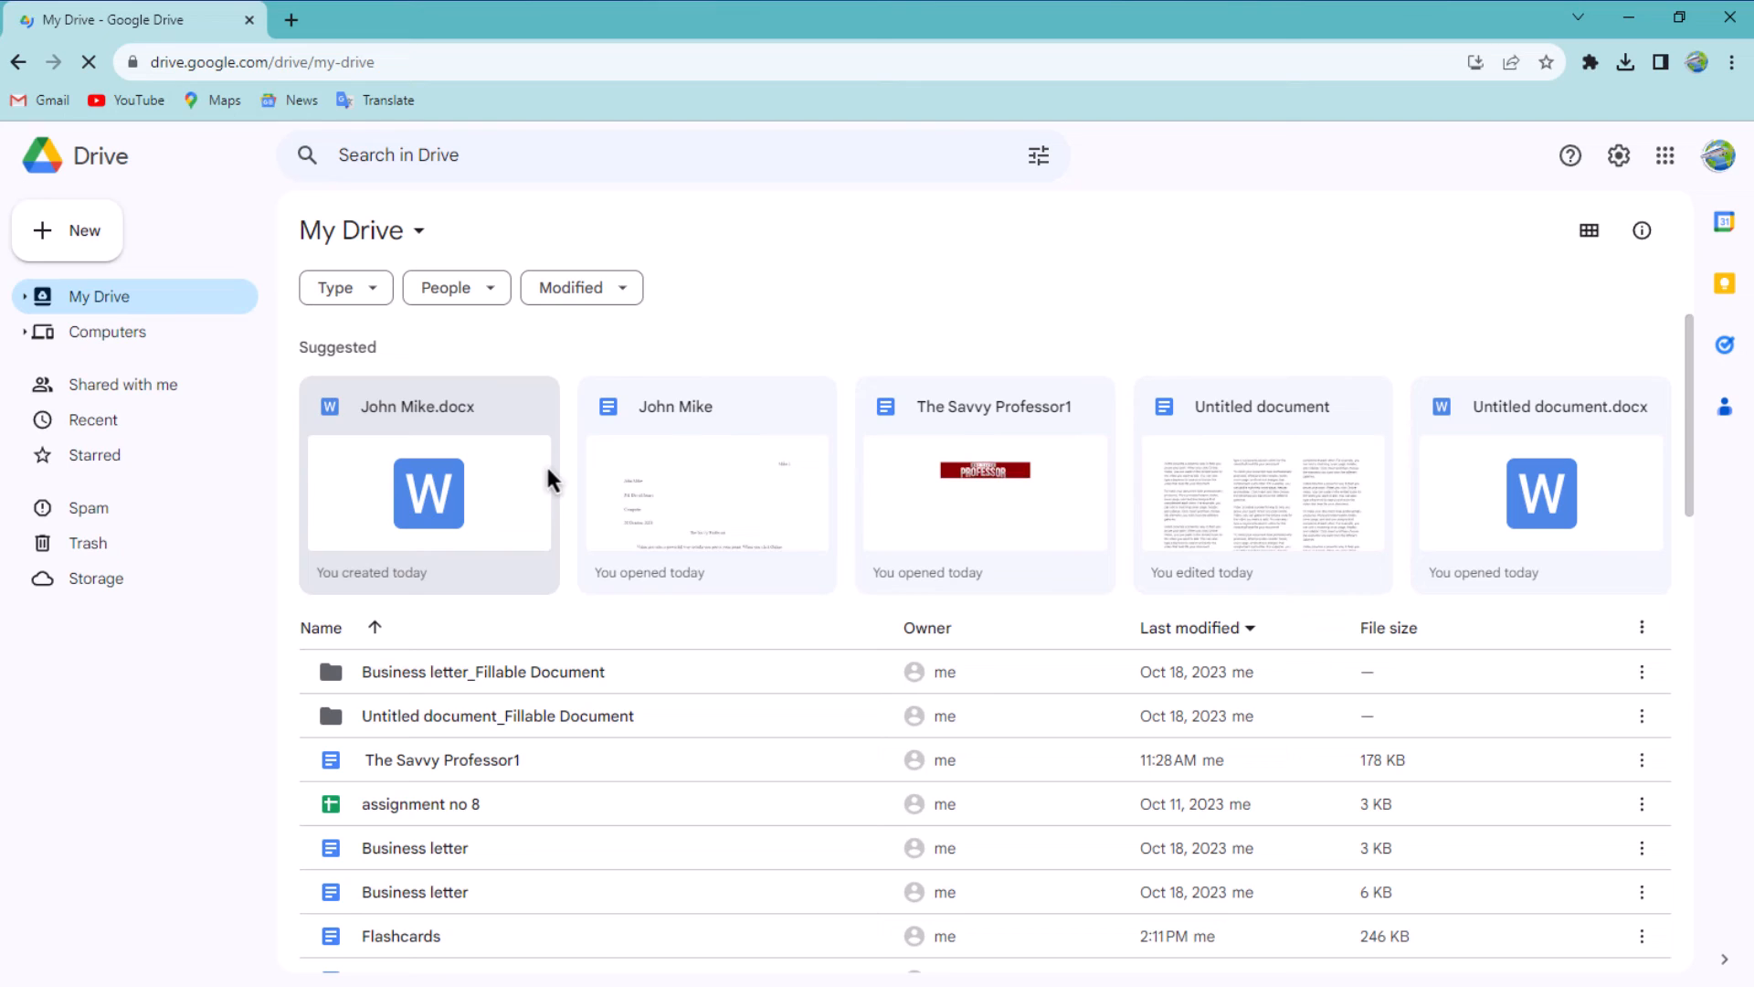
Preview John Mike.docx in Drive, which reports the file is password protected
{"action": "double_click", "coordinate": [428, 491]}
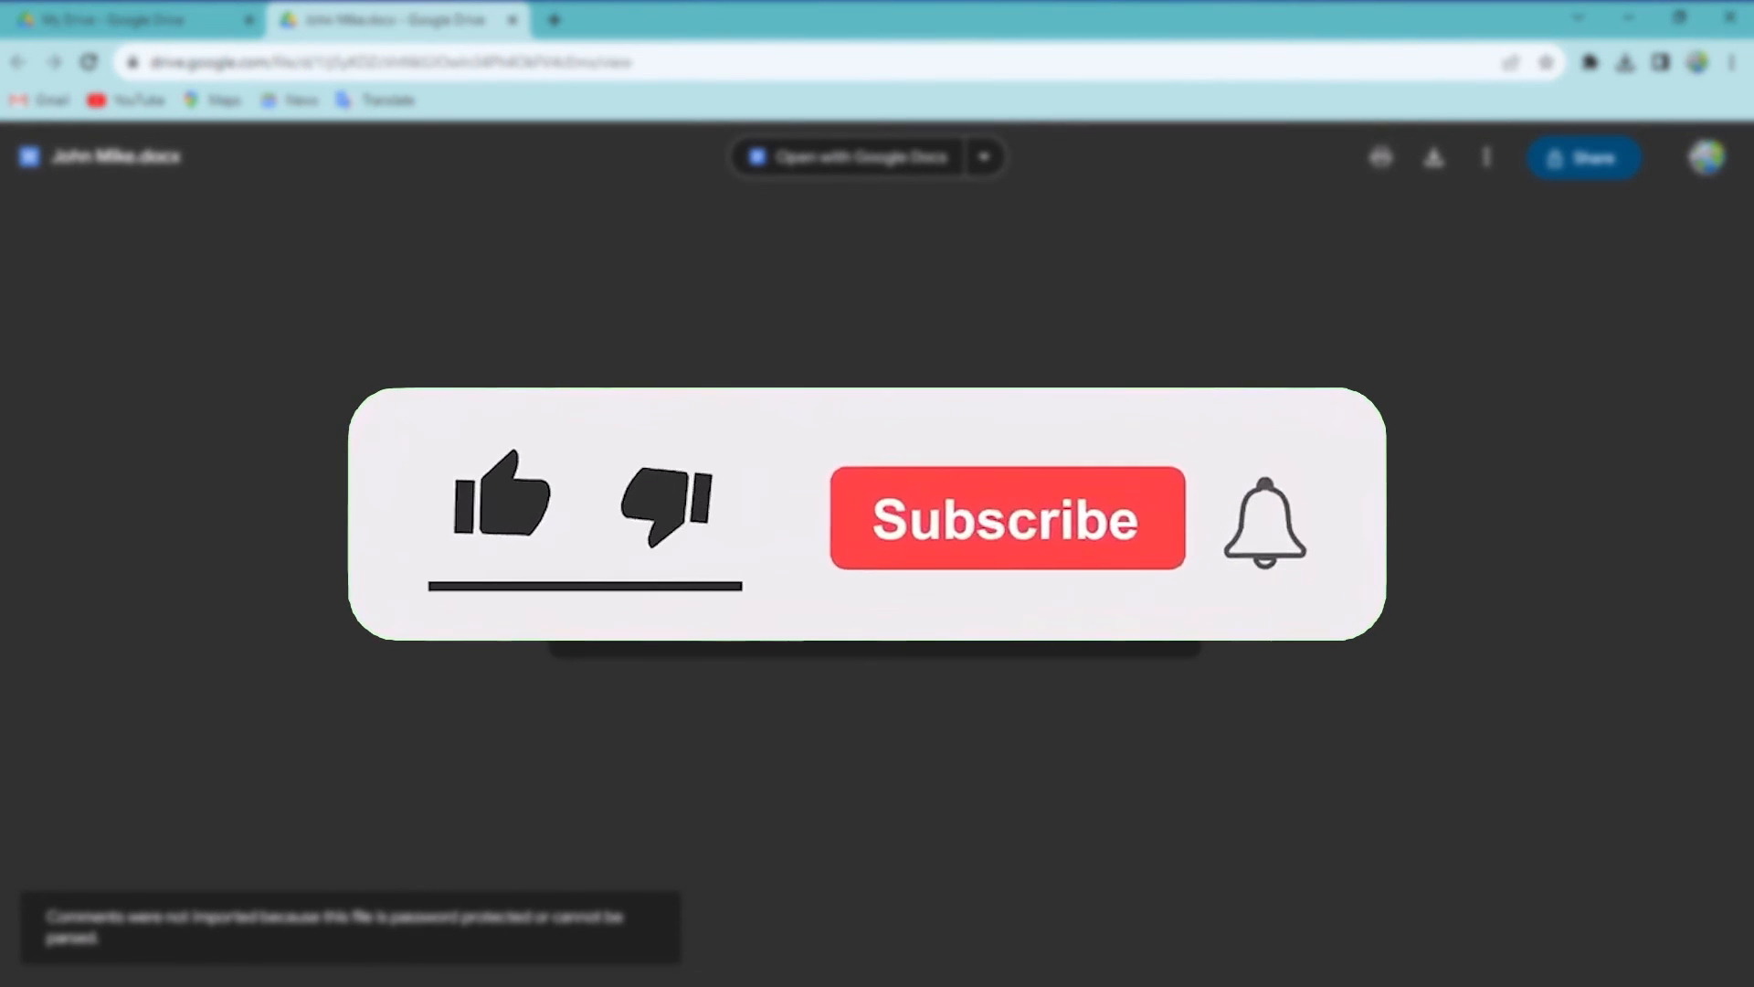
{"action": "left_click", "coordinate": [1005, 517]}
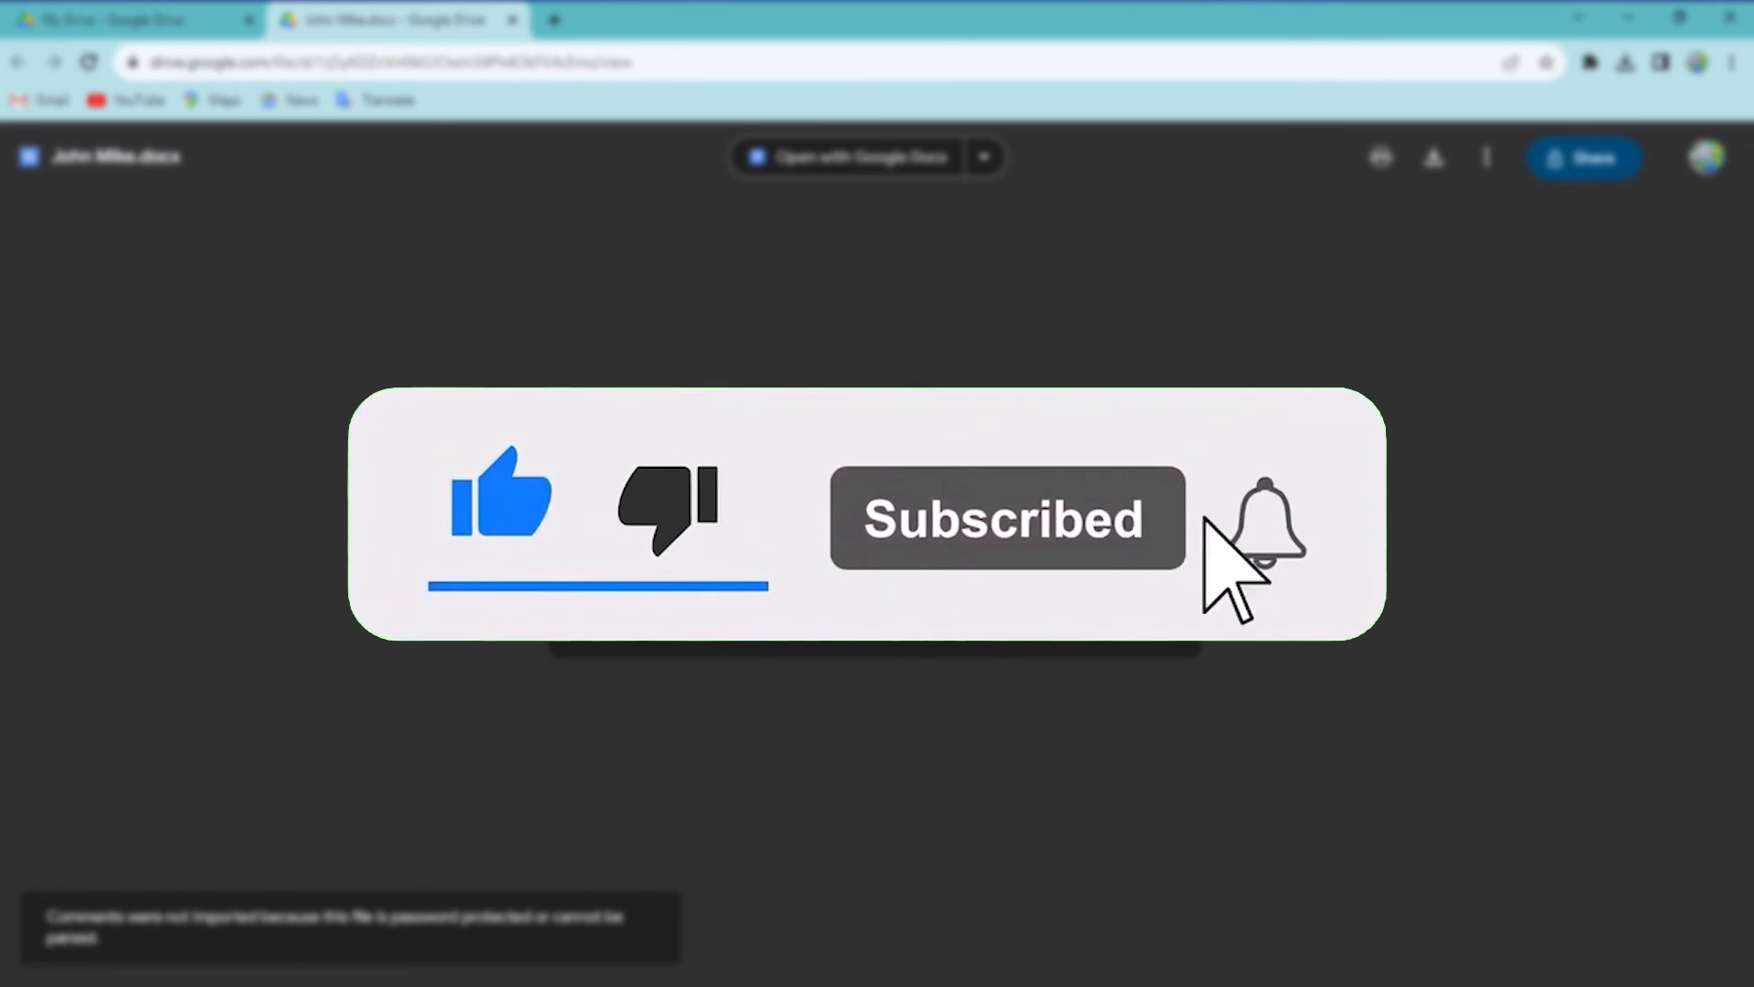